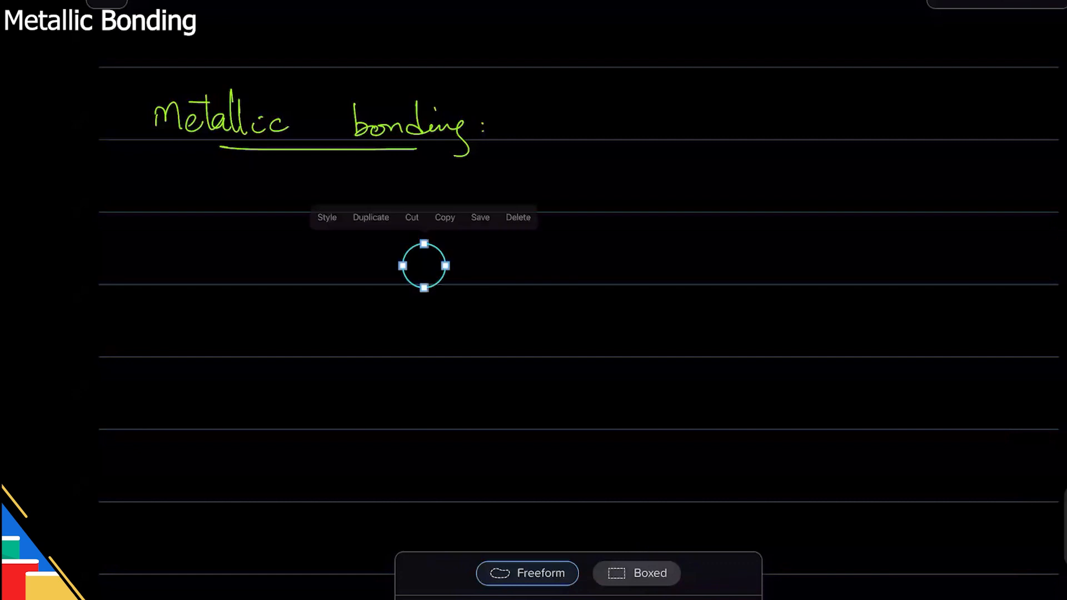
# Duplicate the cyan cation circle to begin the 3x3 grid.
pyautogui.click(370, 217)
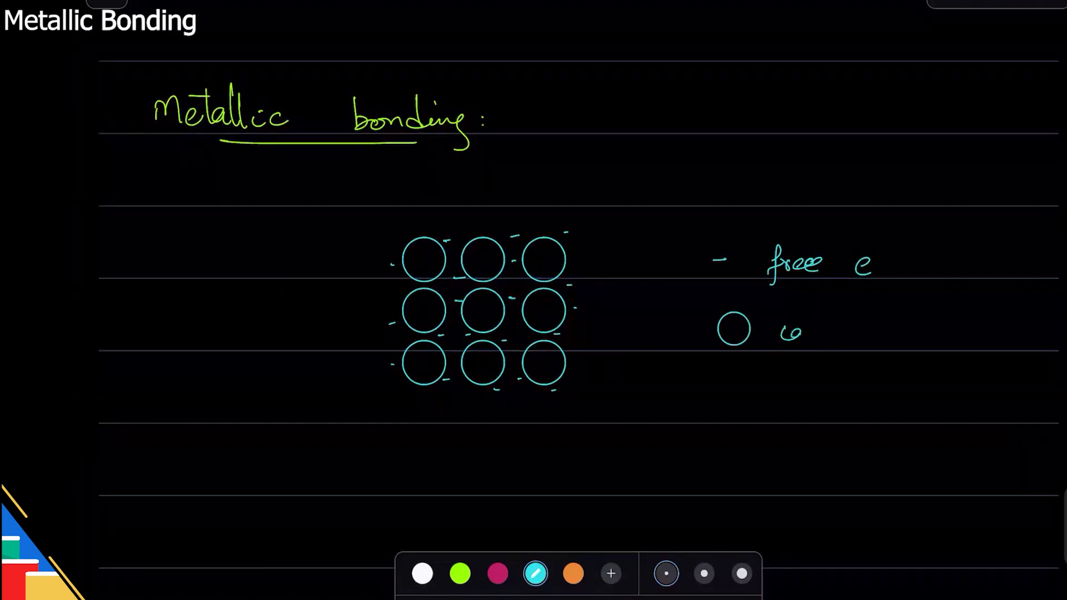
# Handwrite 'cation' in cyan beside the key circle under the free e entry.
pyautogui.write('cation')
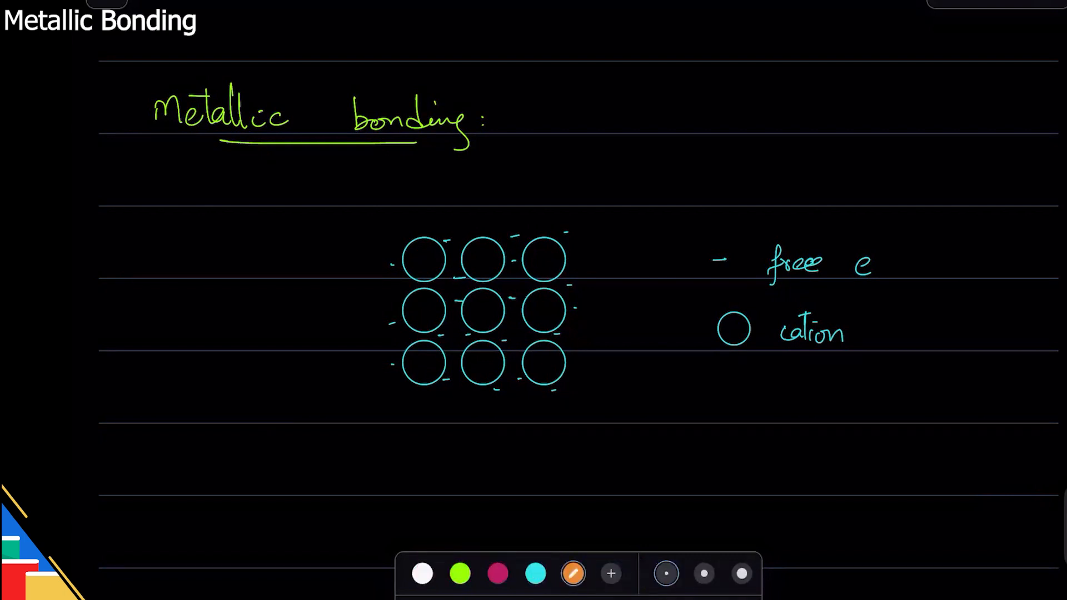
pyautogui.write('ion')
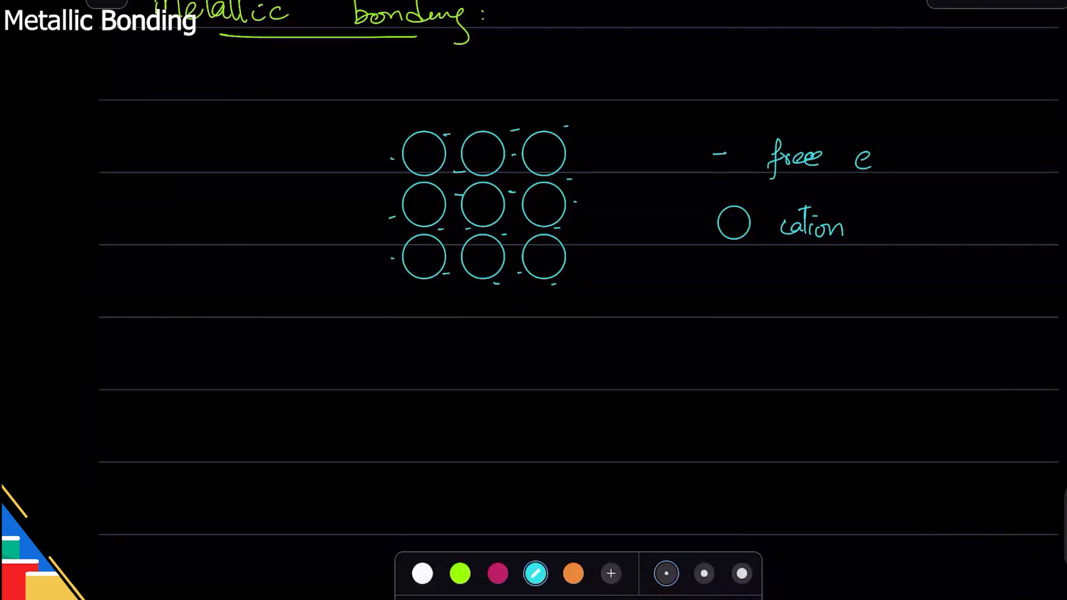
# In white, write 'attraction between cations in layers and free/sea of/mobile electrons' after the title.
pyautogui.click(422, 573)
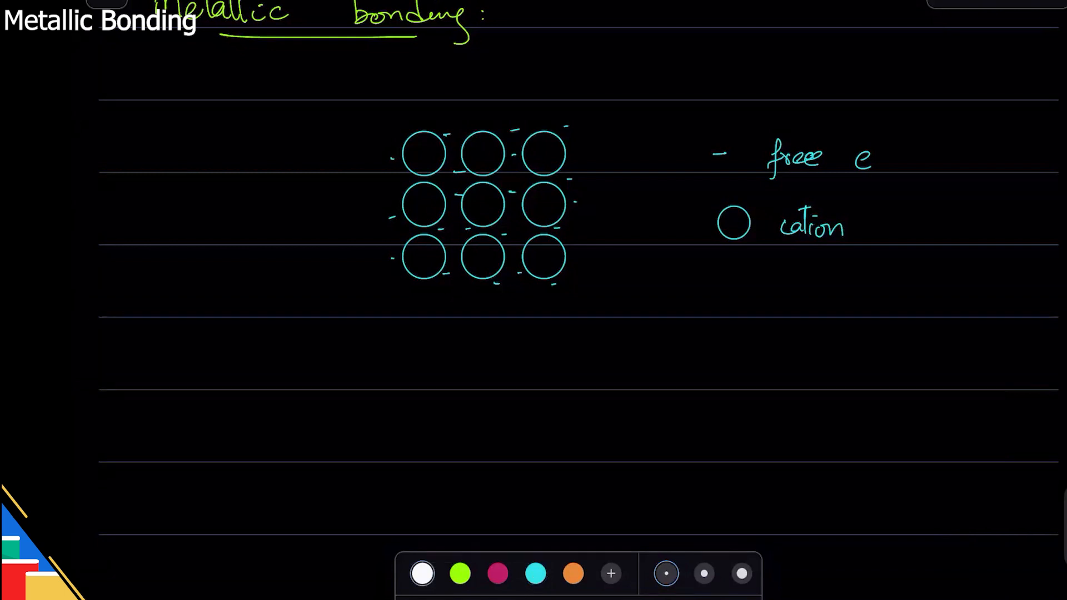
pyautogui.write('attraction')
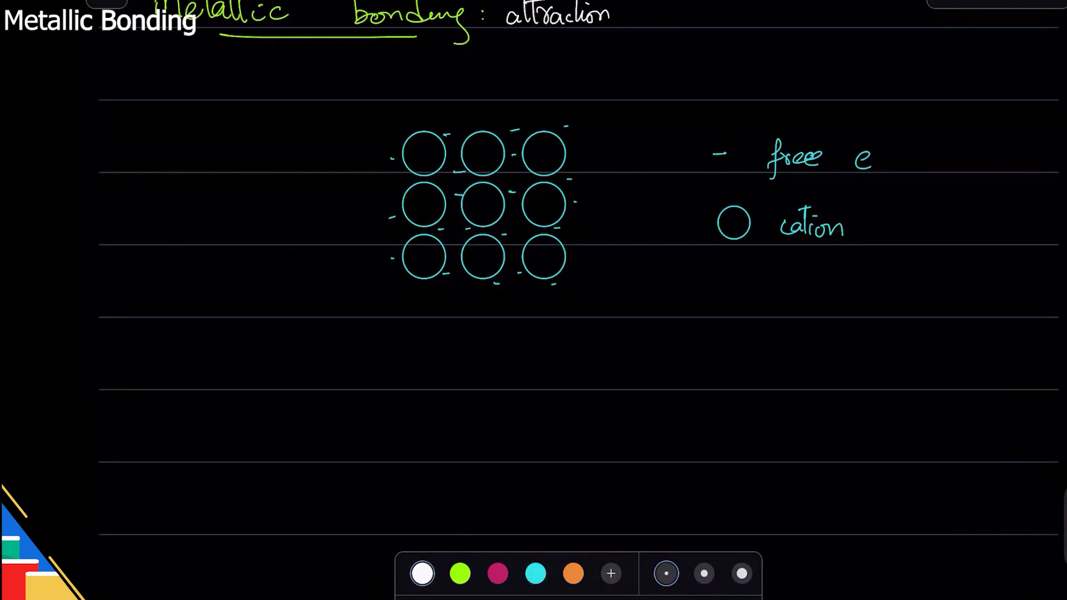
pyautogui.write('below')
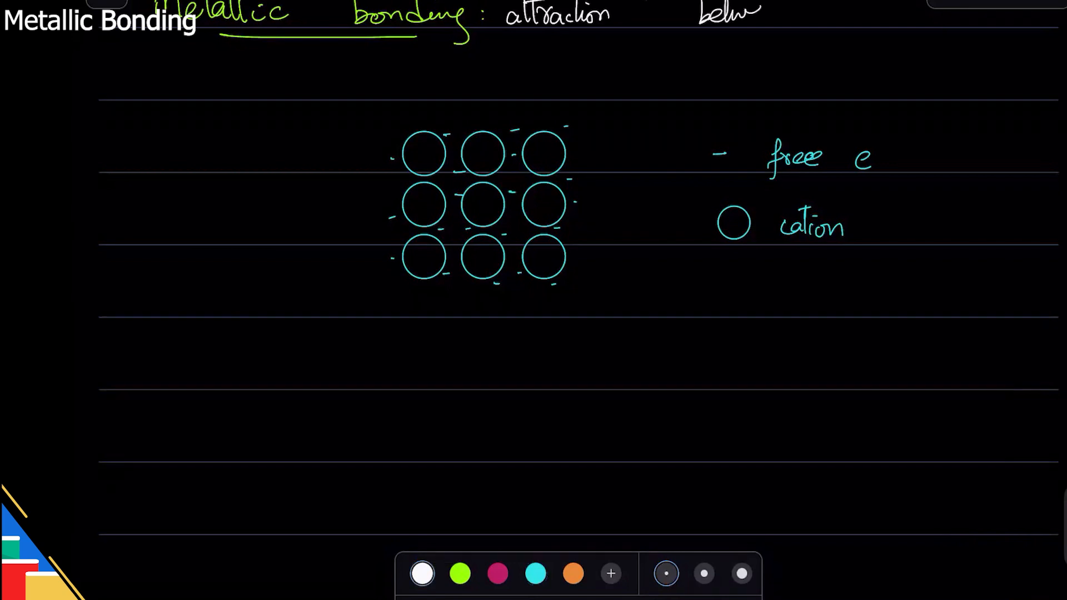
pyautogui.write('between cations in')
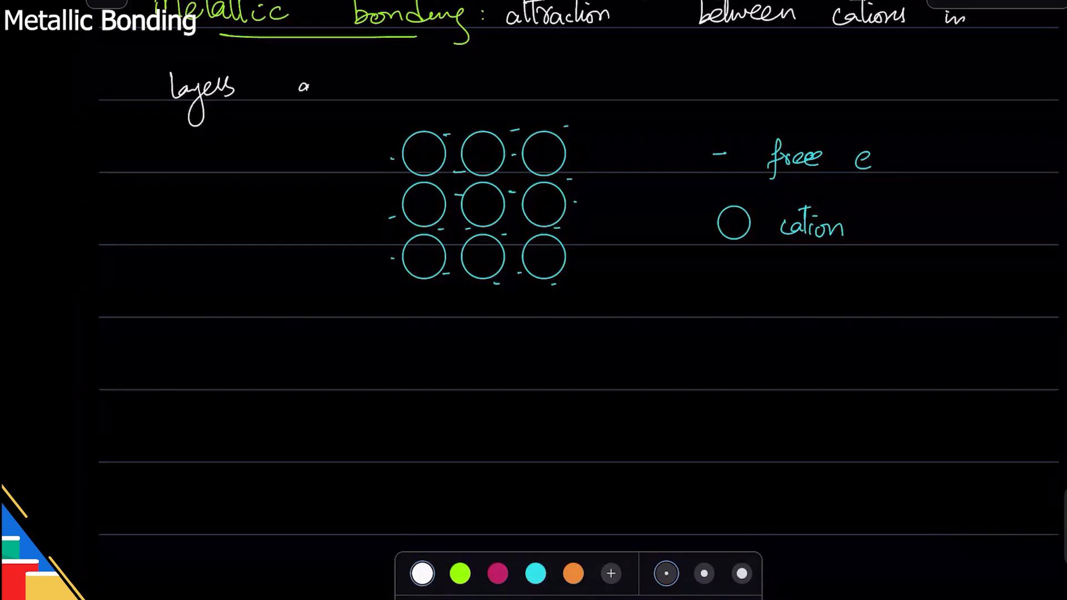
pyautogui.write('and free')
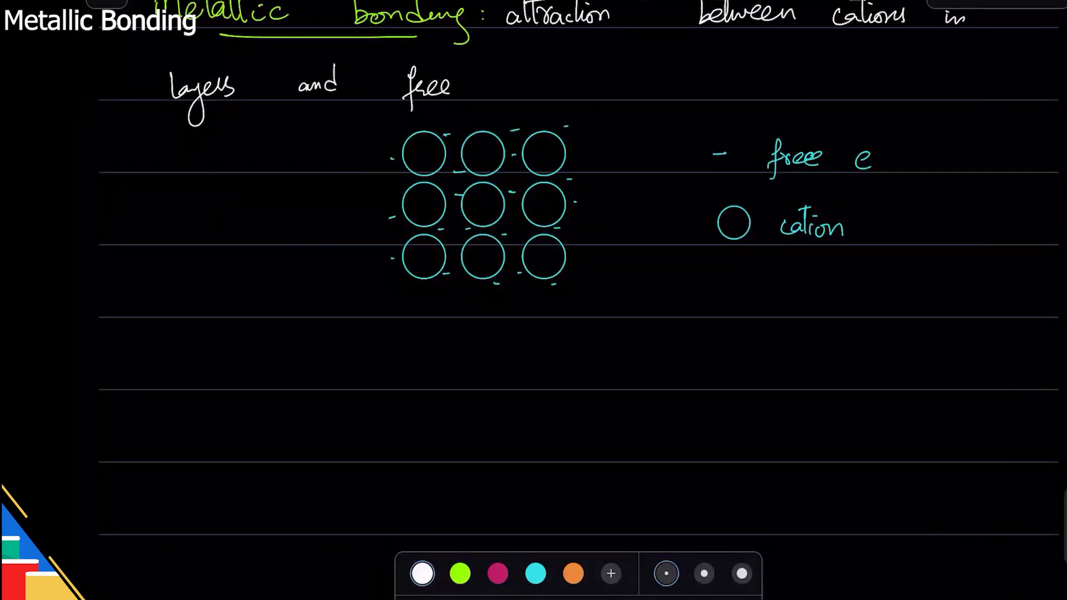
pyautogui.write('/sea of')
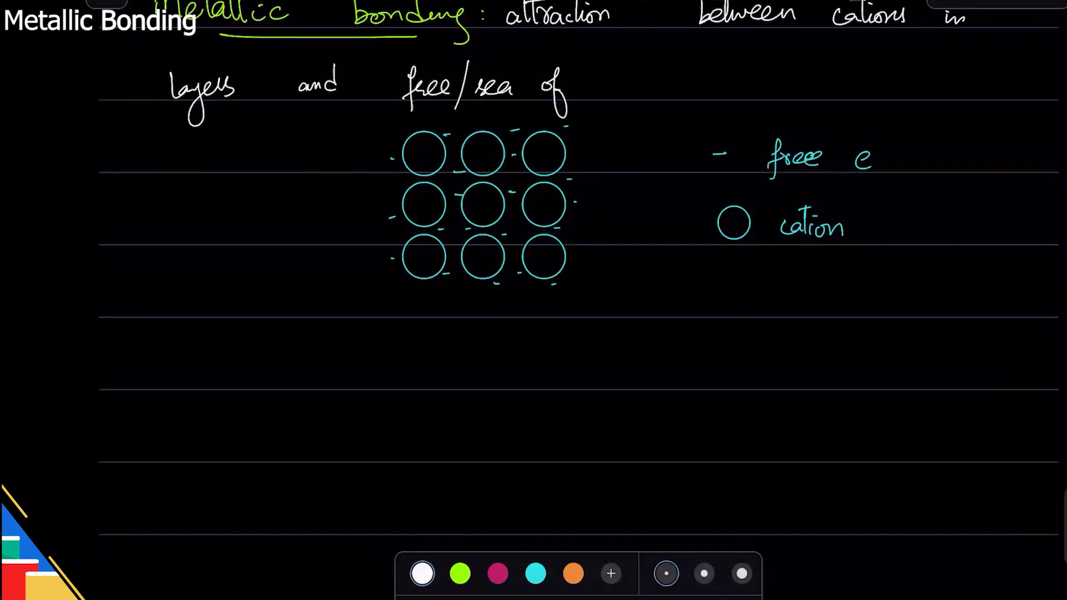
pyautogui.write('/ mobi')
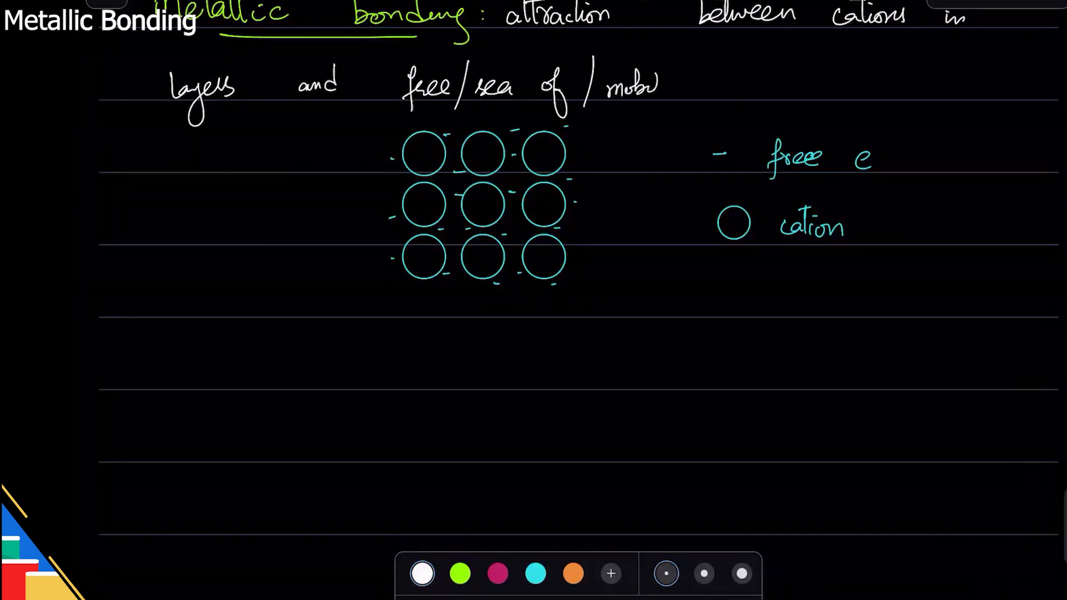
pyautogui.write('electrons')
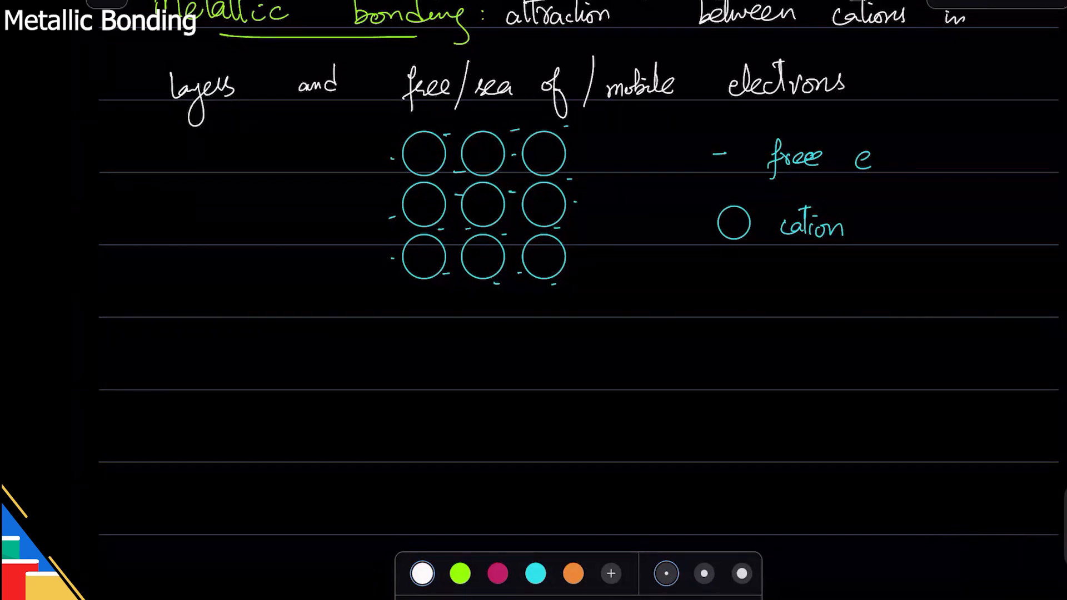